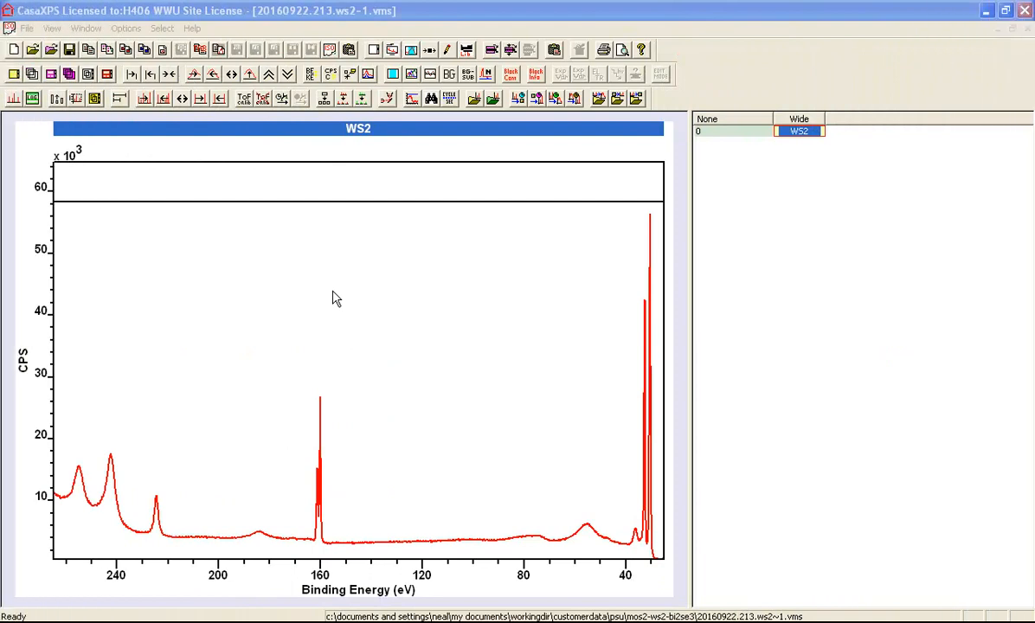
mouse_move(144, 384)
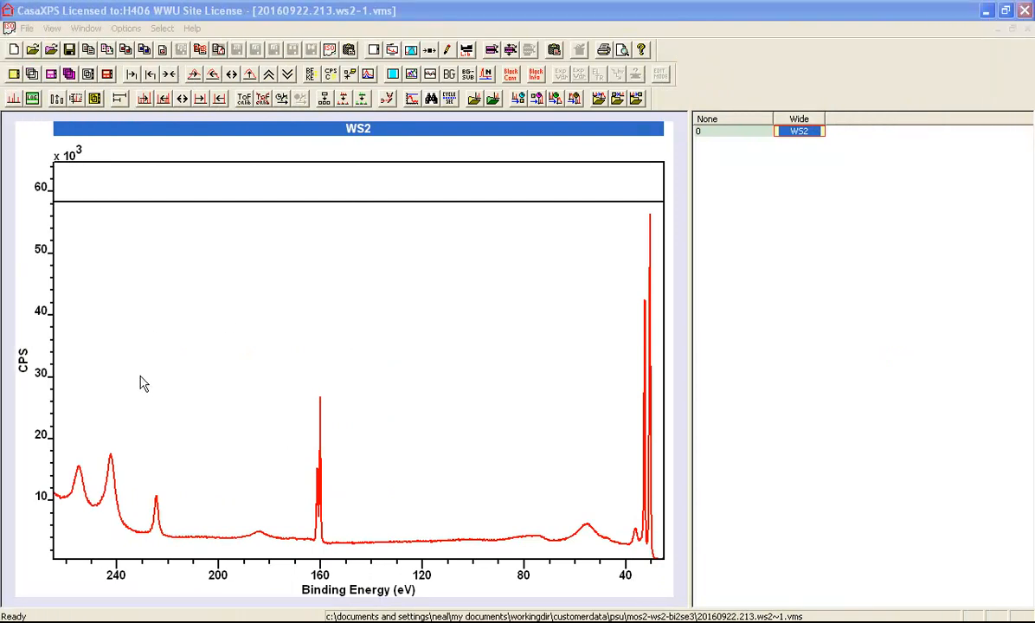
Step: Zoom the WS2 spectrum to roughly 160–230 eV showing the S 2s singlet and S 2p doublet
left_click_drag(142, 374, 346, 561)
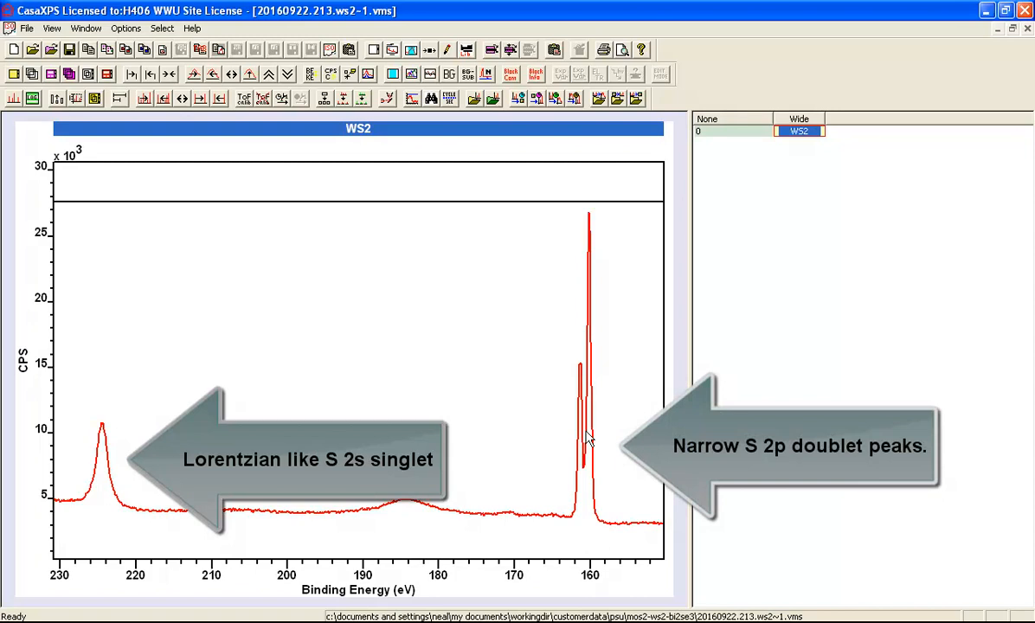
mouse_move(104, 488)
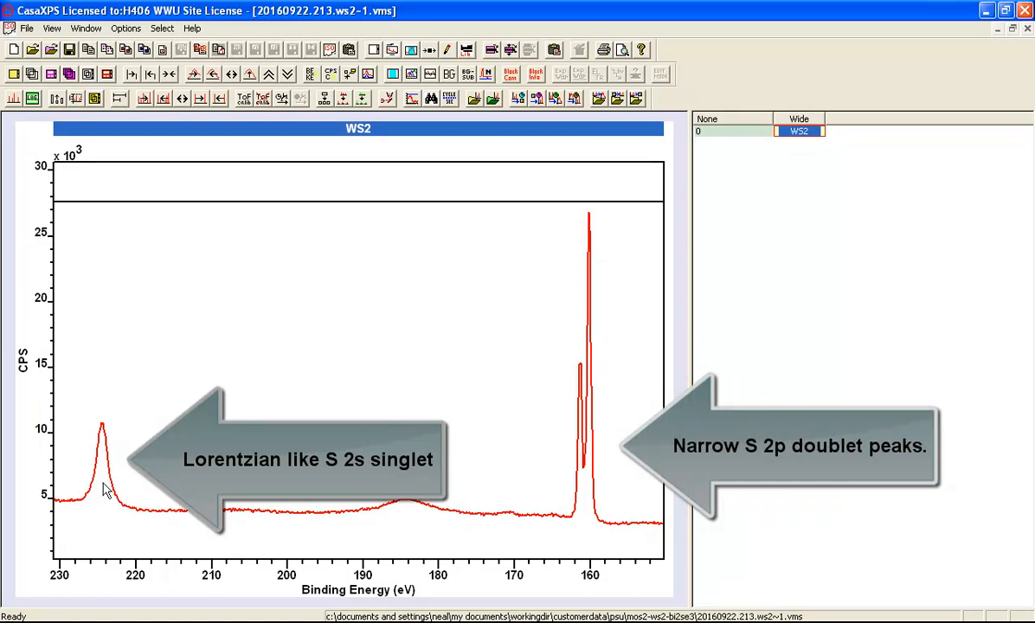
mouse_move(104, 429)
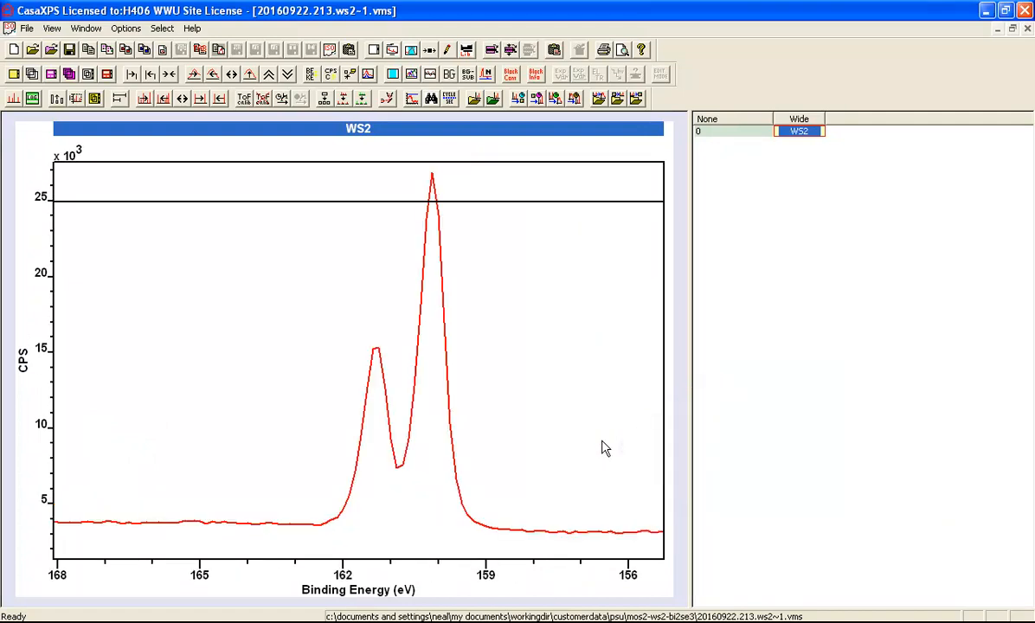
mouse_move(390, 384)
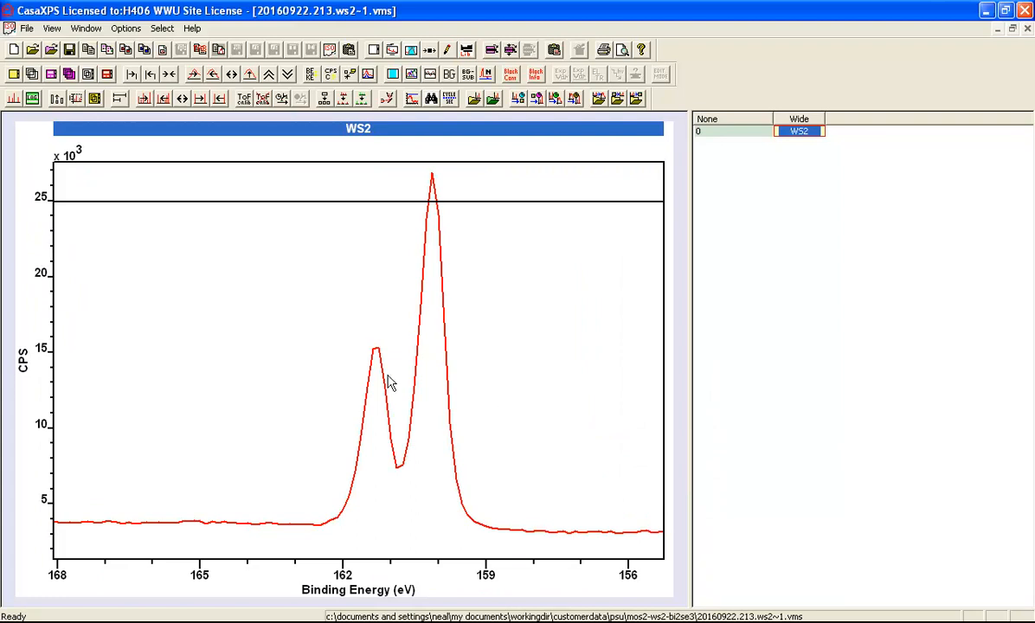
mouse_move(440, 386)
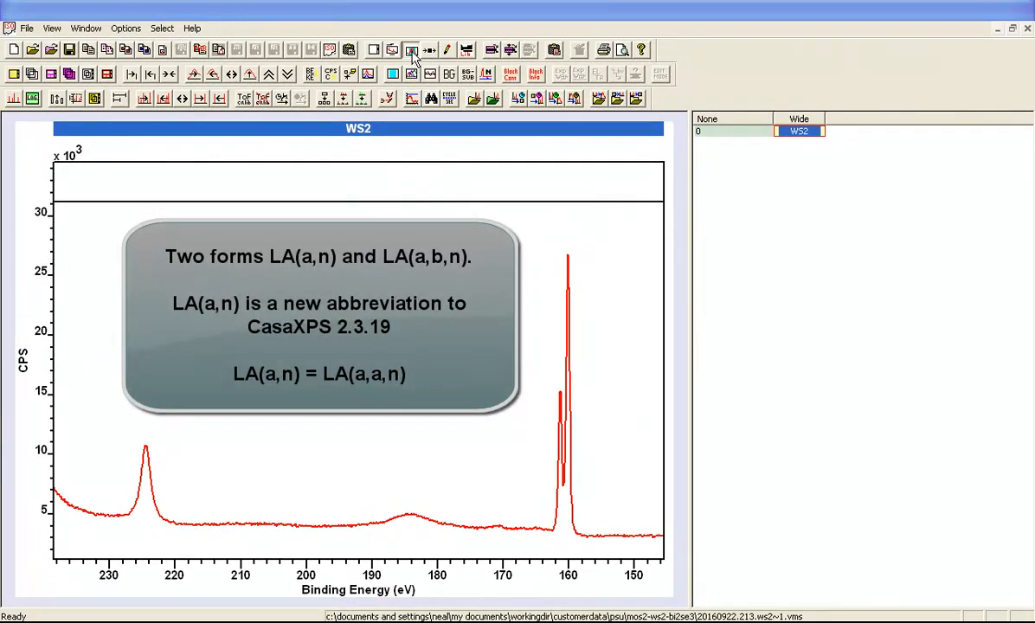
Step: Create a quantification region with U 2 Tougaard background around the S 2s peak near 224 eV
left_click(410, 48)
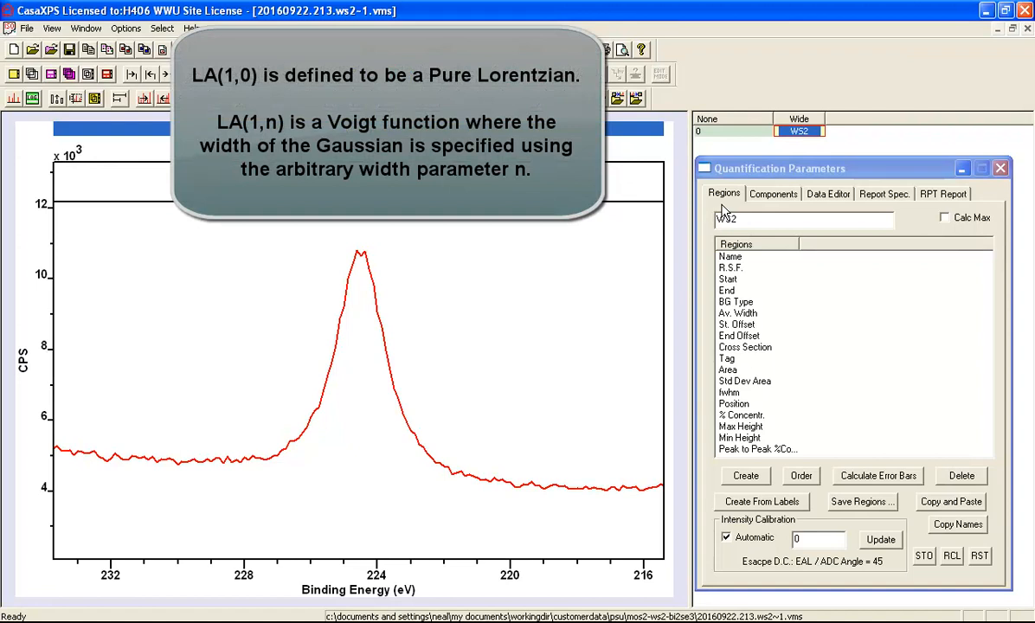
mouse_move(744, 491)
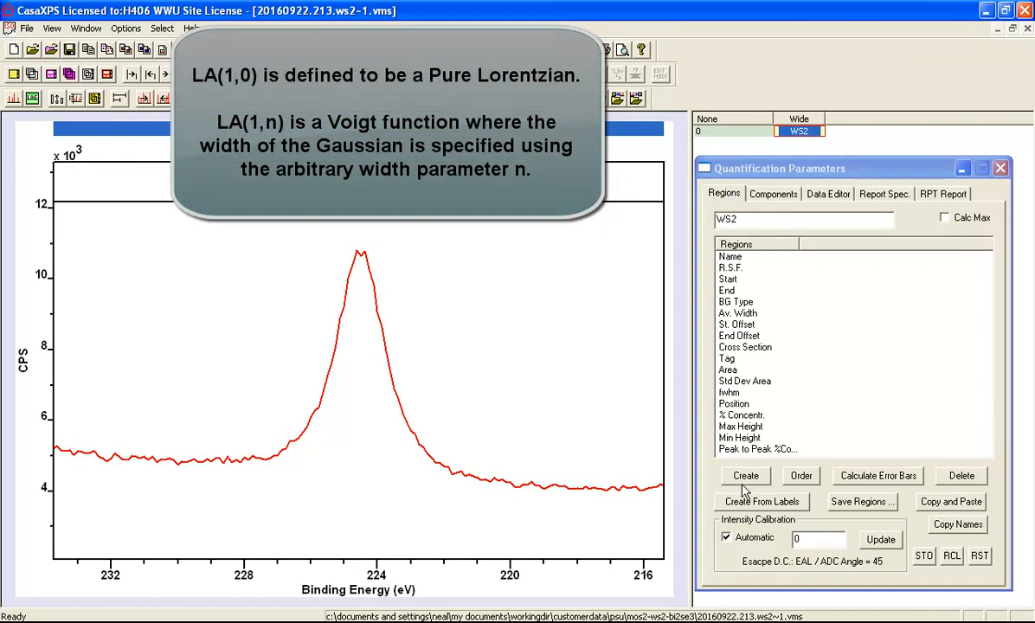
left_click(744, 474)
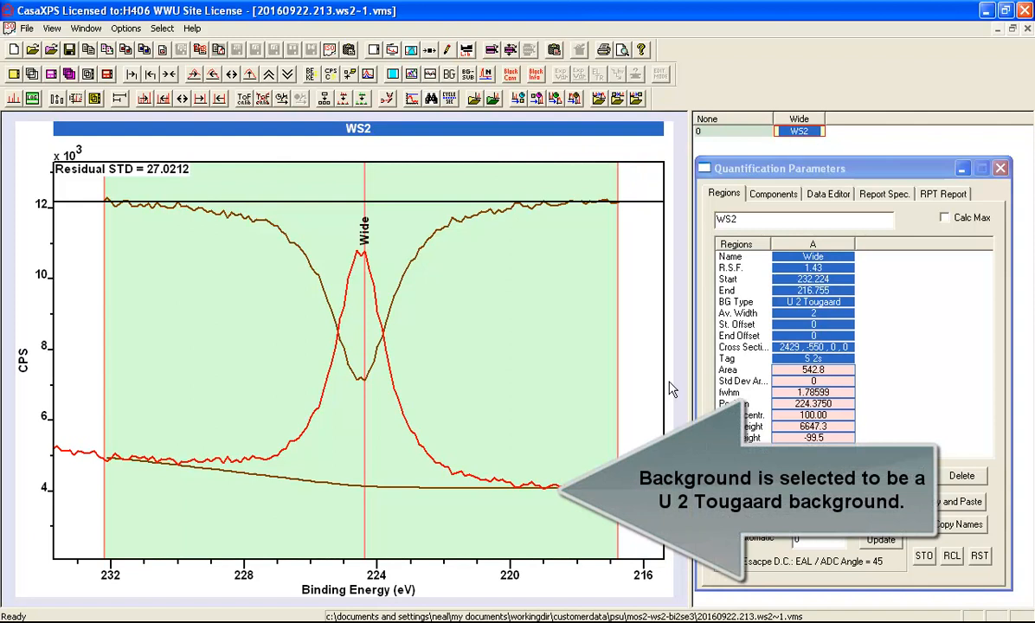
mouse_move(771, 205)
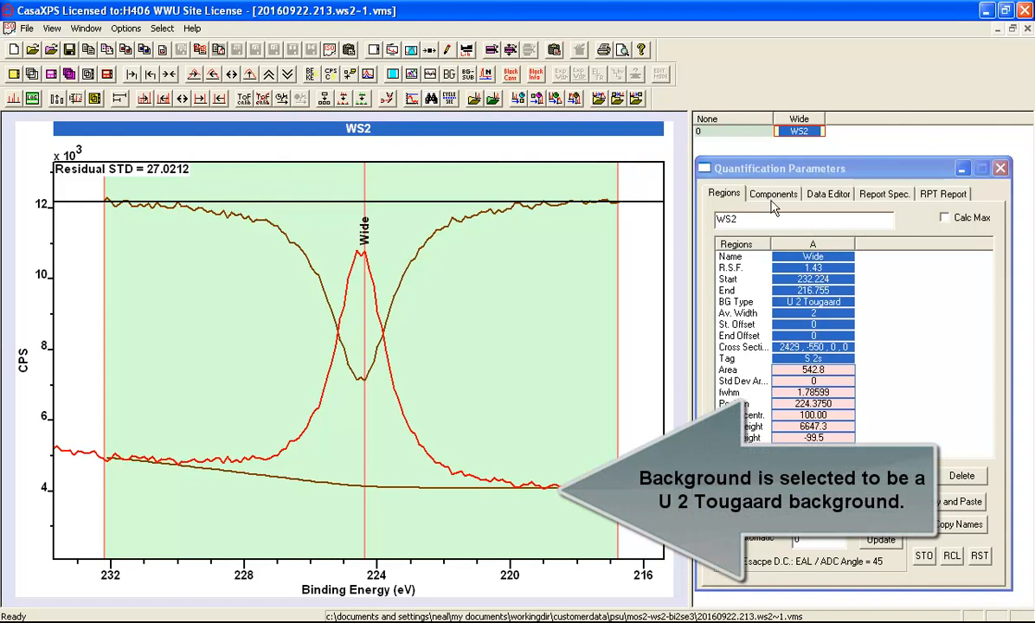
Step: Create a synthetic component named S 2s with pure Lorentzian LA(1,0) line shape
left_click(772, 194)
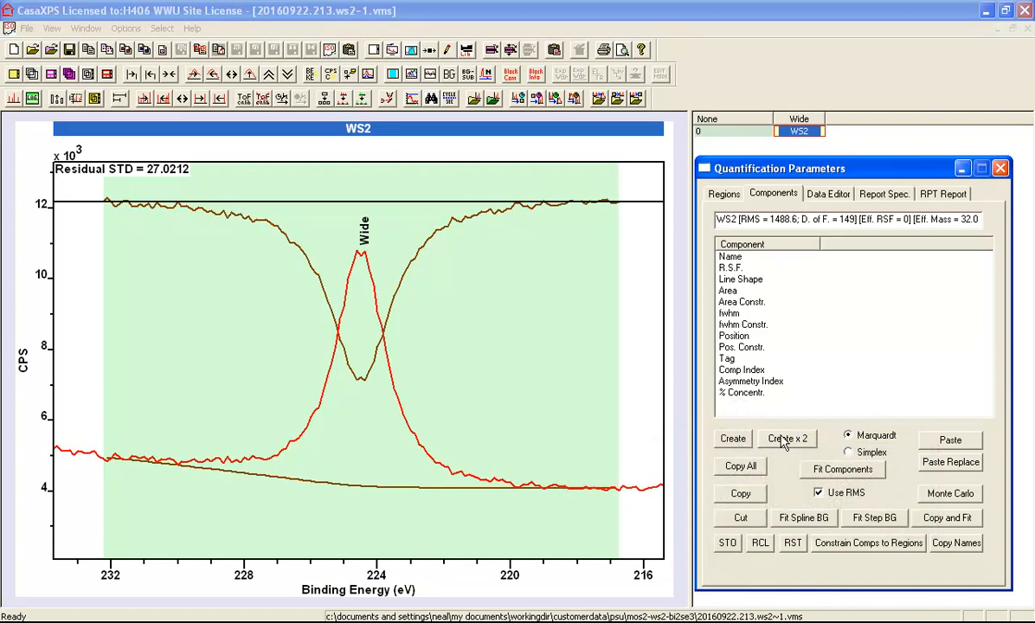
mouse_move(733, 443)
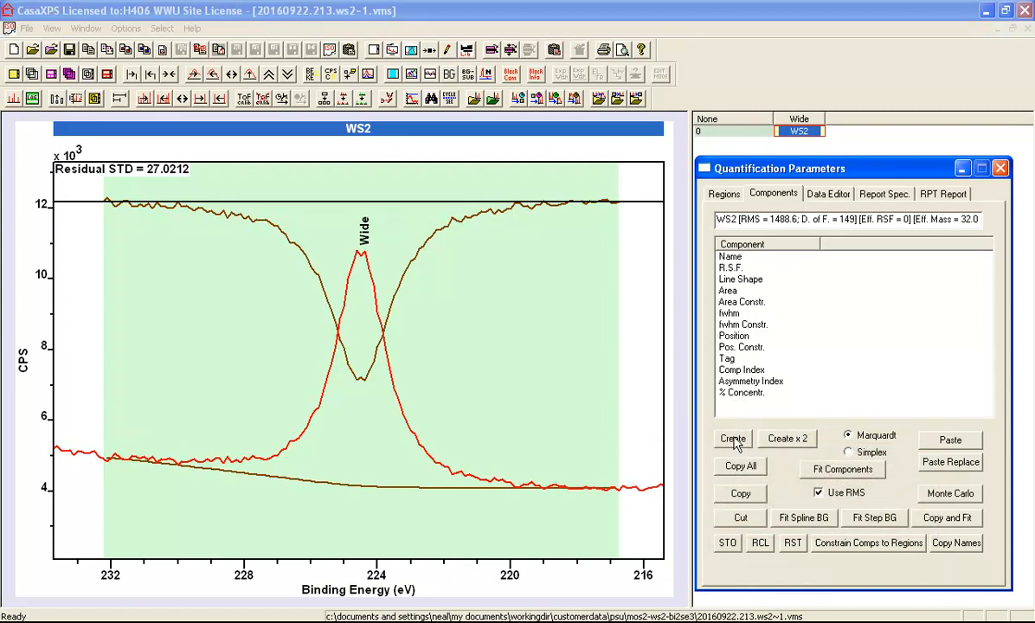
left_click(732, 438)
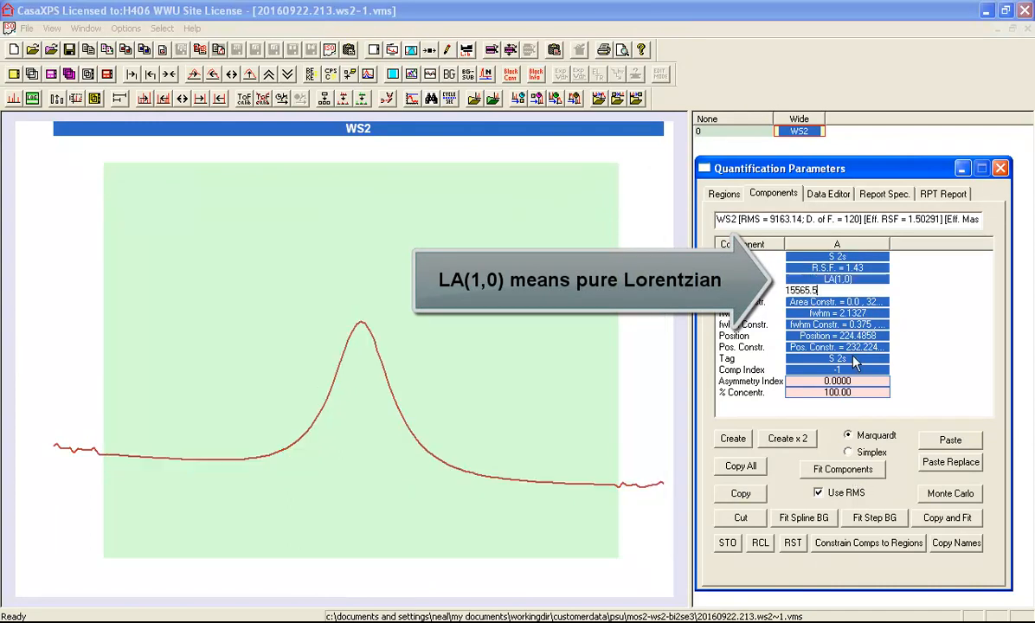
Step: Fit the S 2s component to the peak, bringing the residual STD to about 1.59
left_click(841, 469)
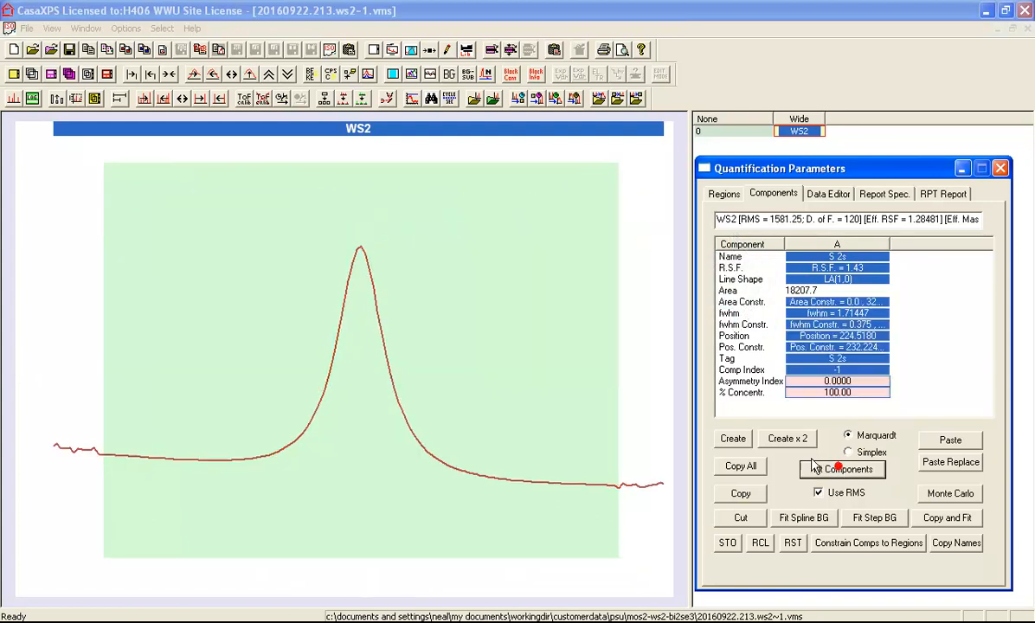
left_click(841, 469)
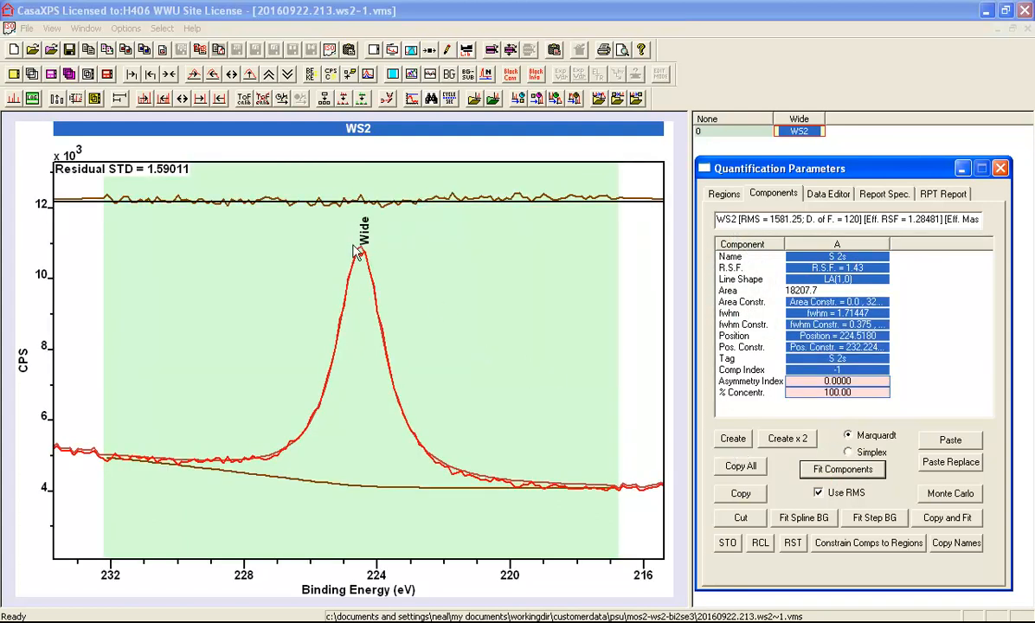
mouse_move(366, 263)
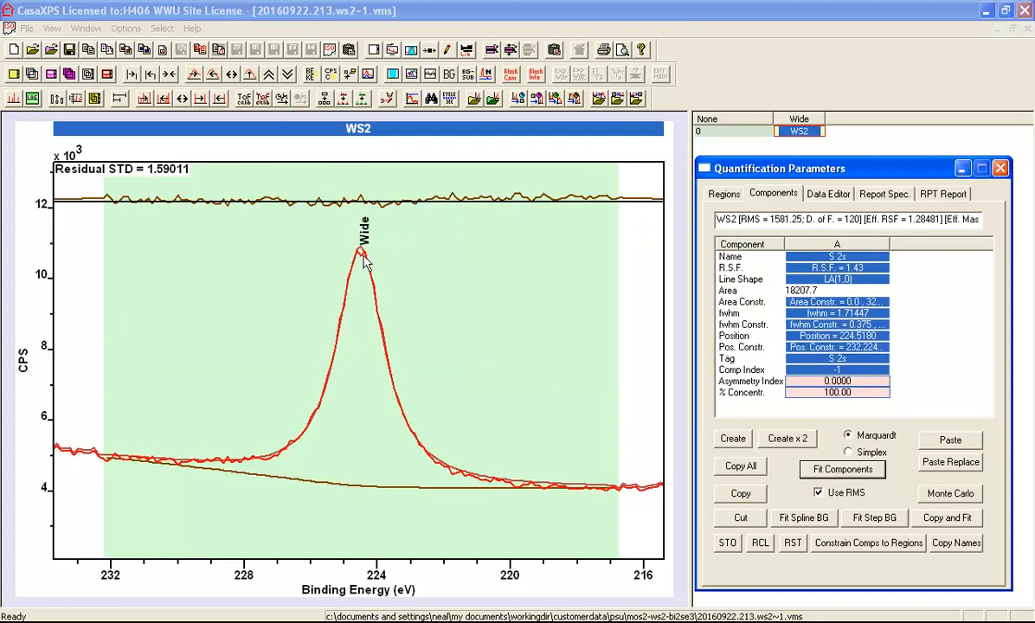
mouse_move(431, 457)
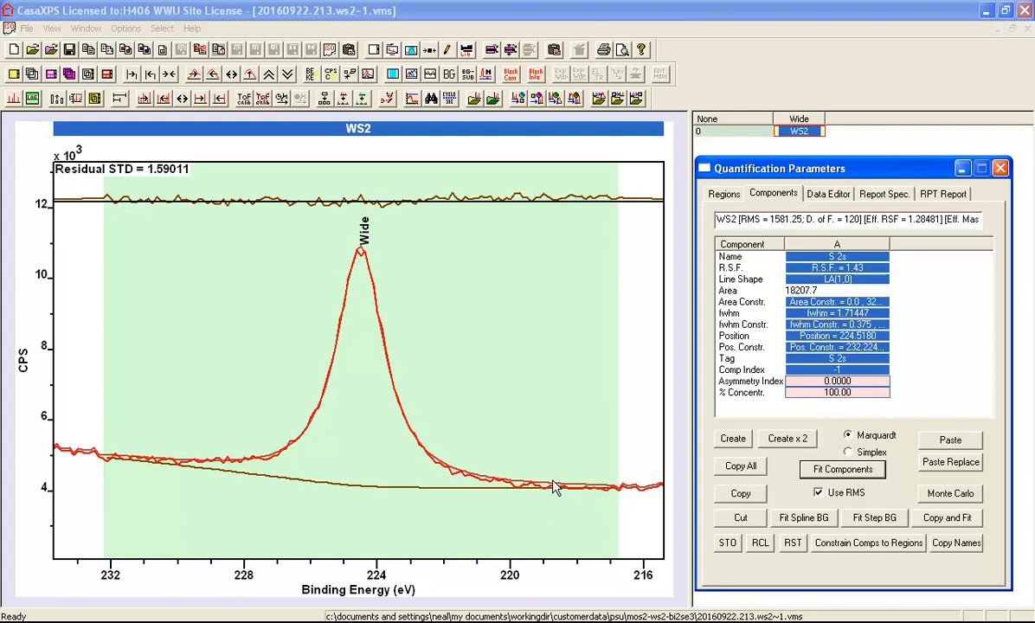
mouse_move(838, 279)
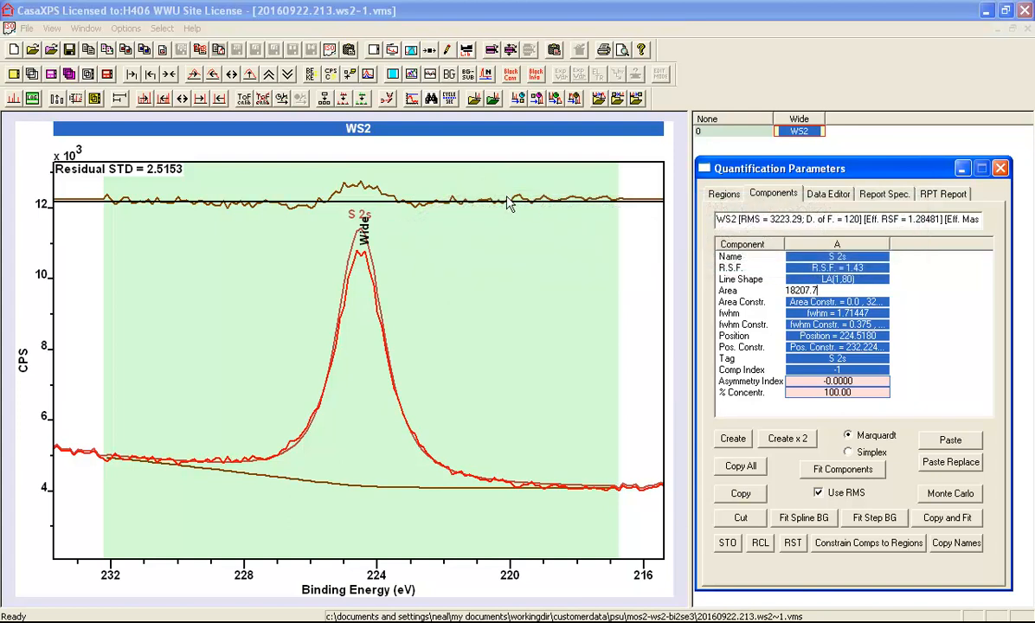
Step: Refit the adjusted S 2s component so the residual STD drops to about 1.31
left_click(841, 469)
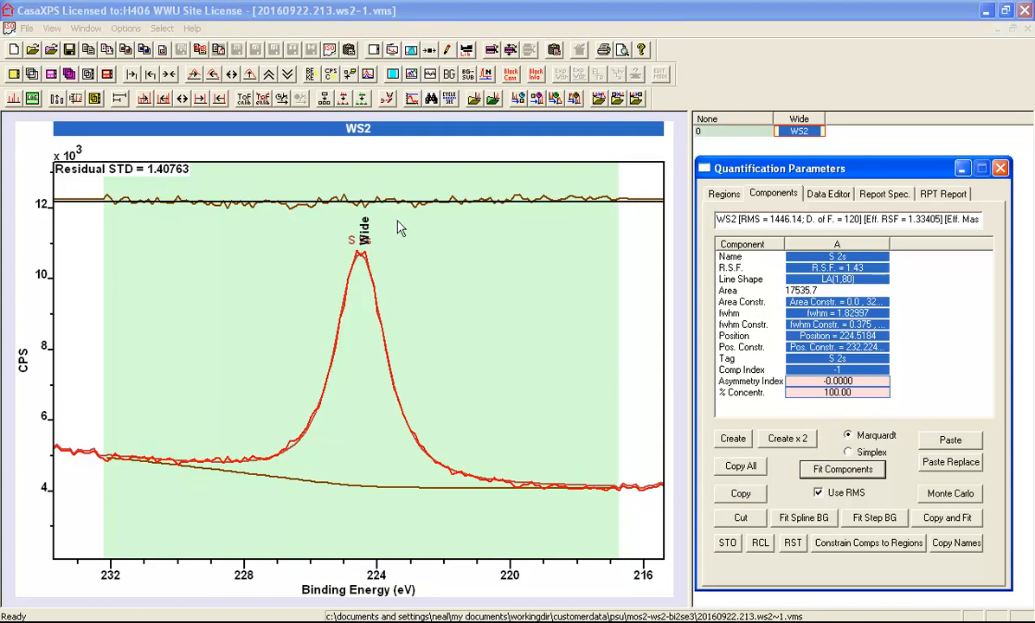
mouse_move(431, 502)
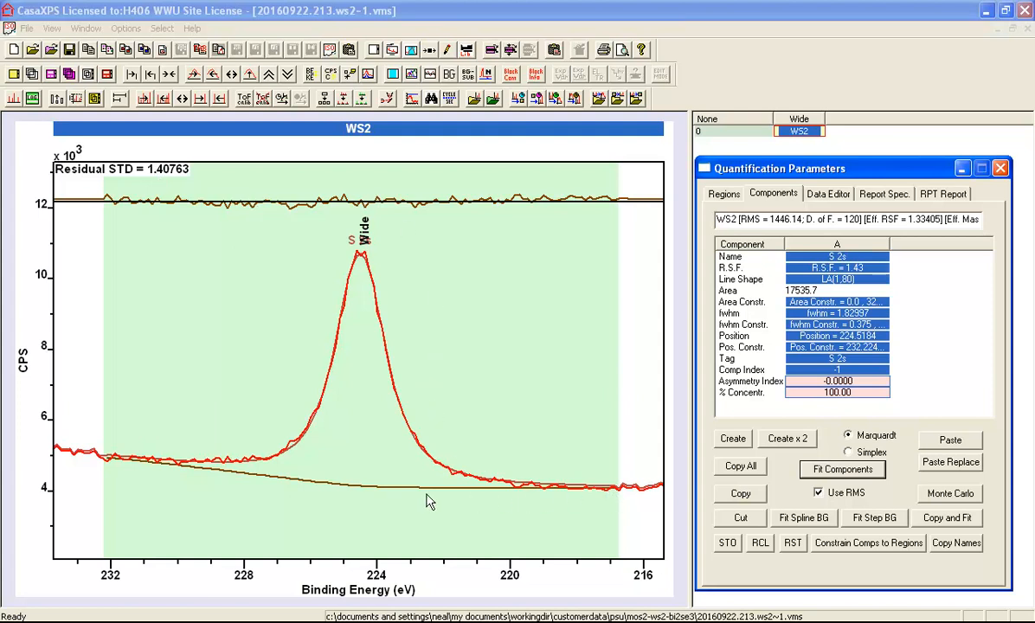
mouse_move(512, 493)
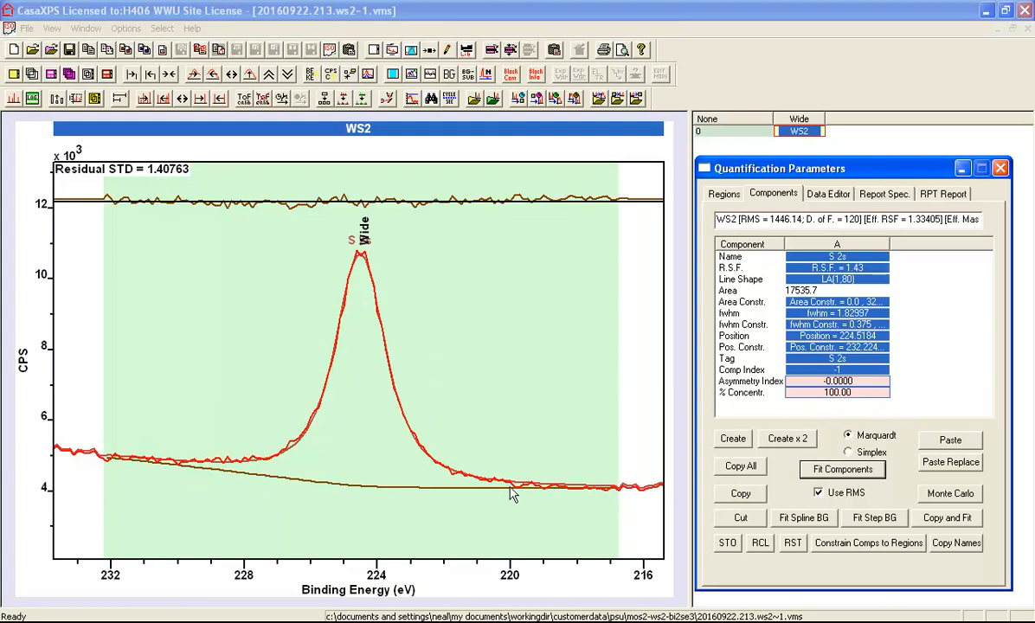
mouse_move(613, 495)
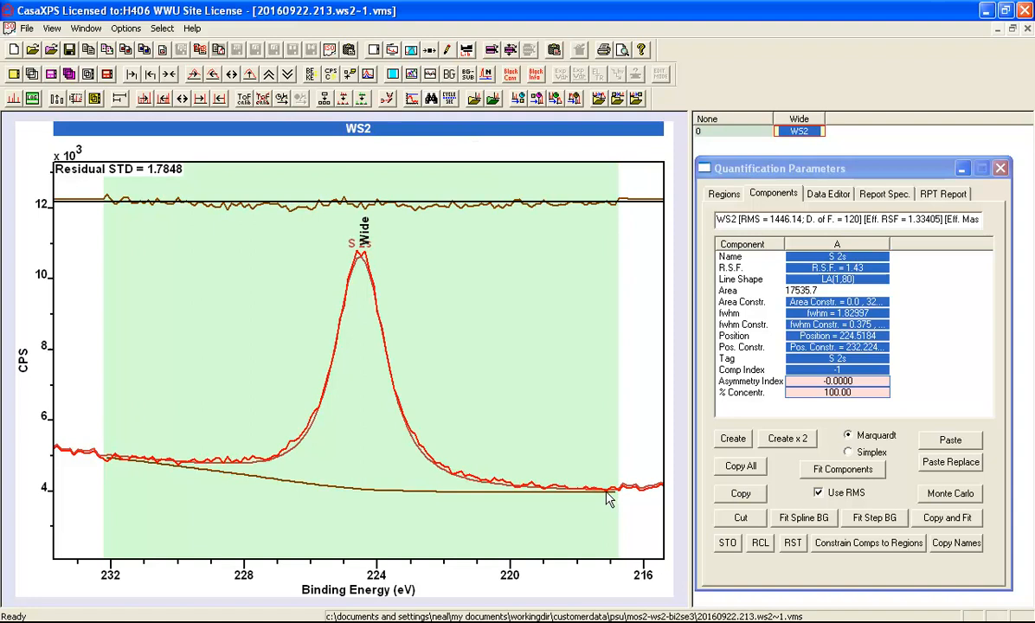
mouse_move(610, 497)
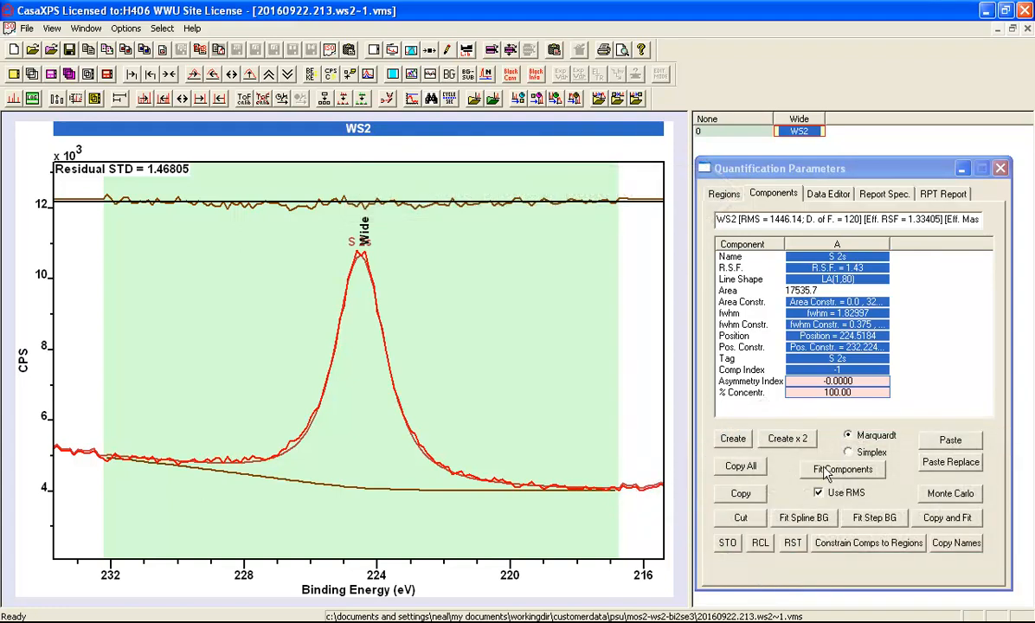
left_click(841, 468)
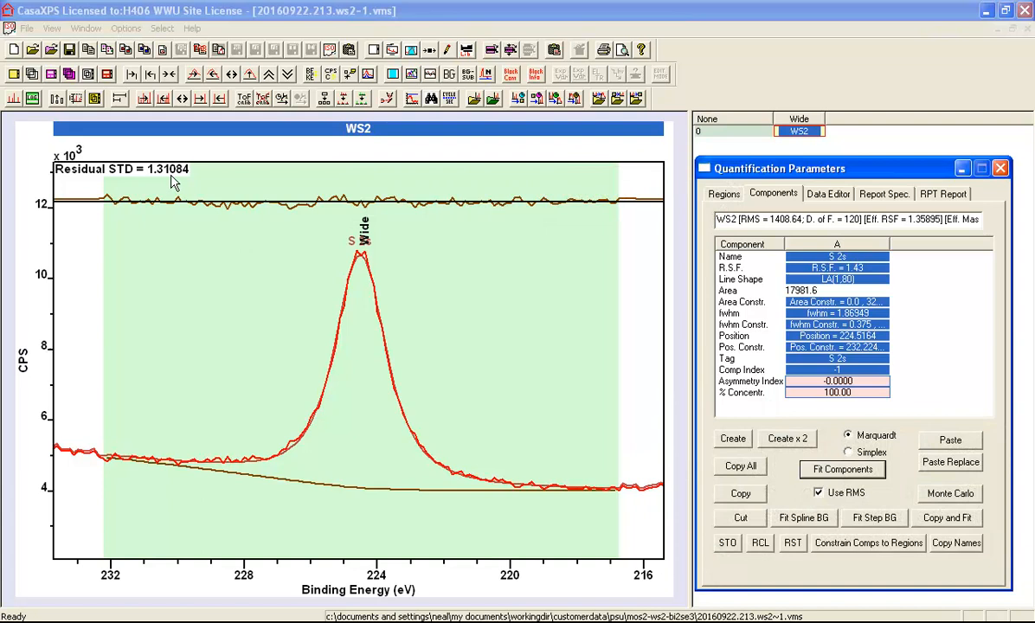
mouse_move(208, 211)
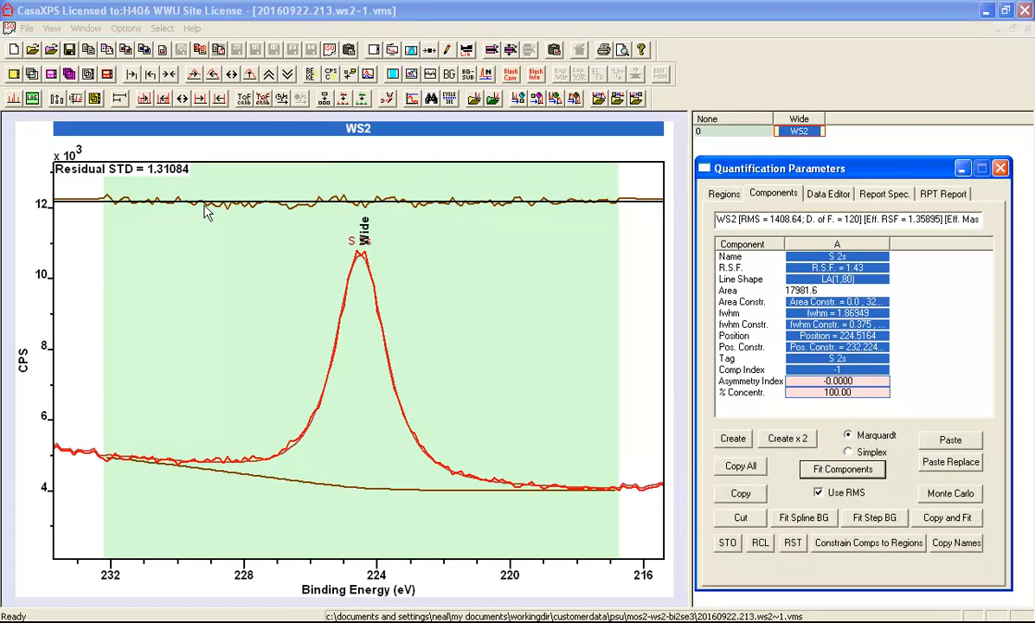
mouse_move(192, 159)
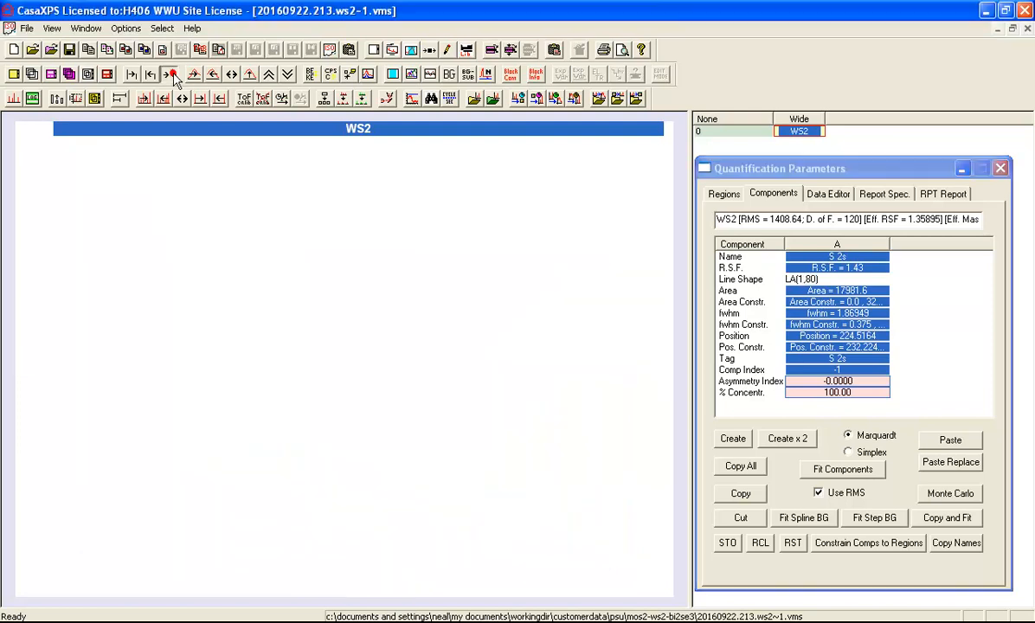
Step: Show the S 2p doublet around 150–170 eV and return to the Regions settings
left_click(171, 72)
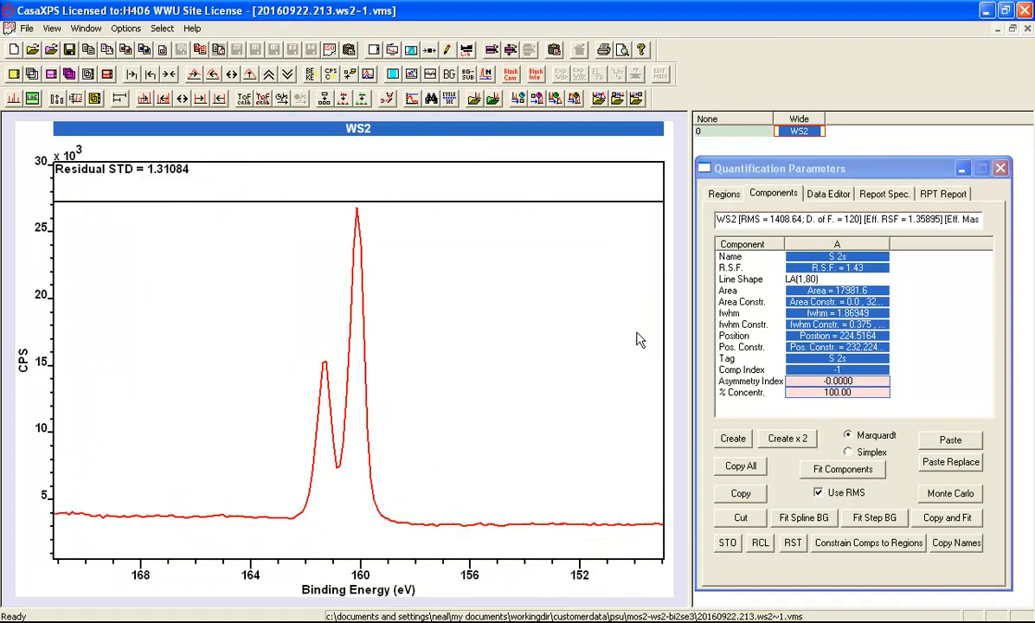
left_click(723, 193)
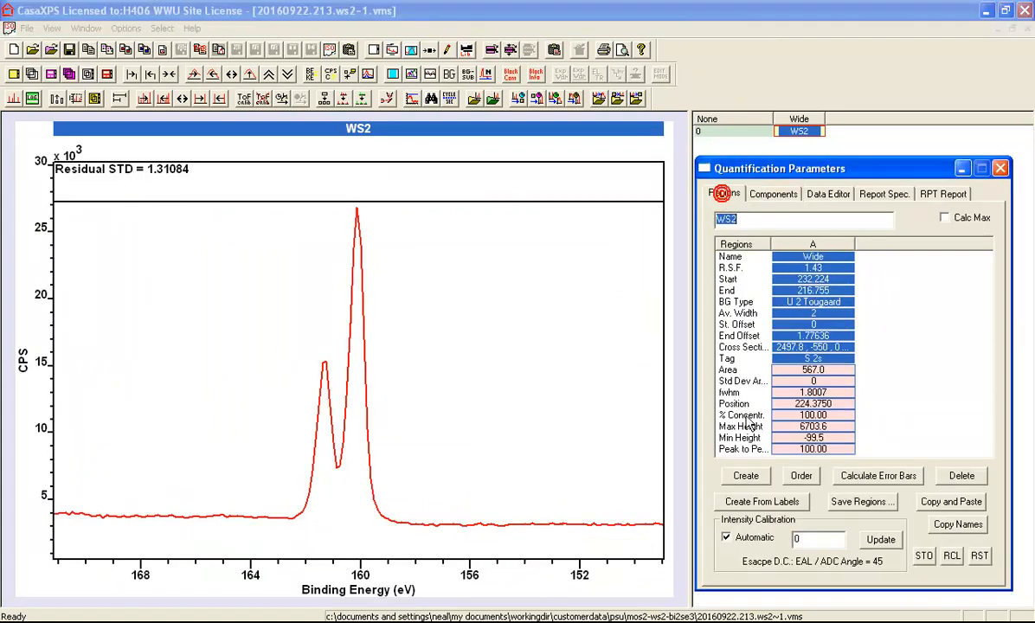
Step: Create a region across the S 2p doublet and name the two regions S 2s and S 2p
left_click(744, 474)
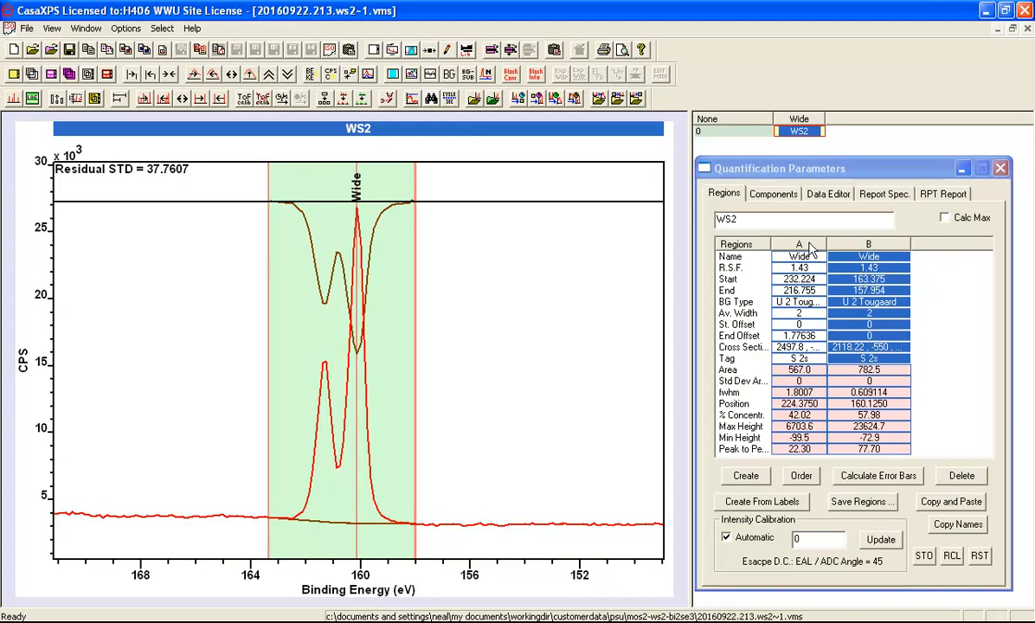
left_click(798, 256)
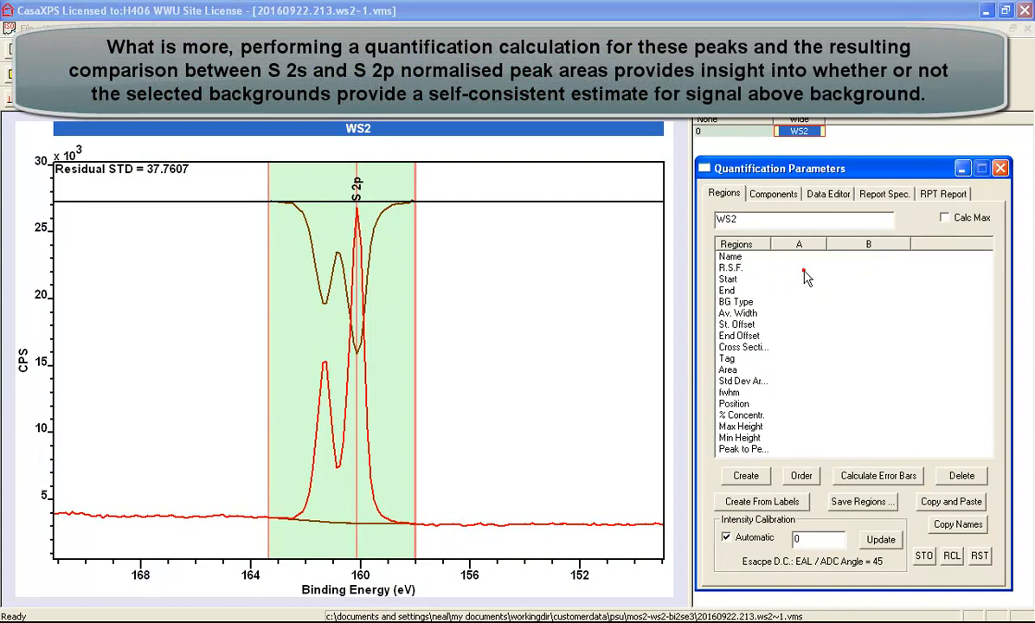
left_click(744, 474)
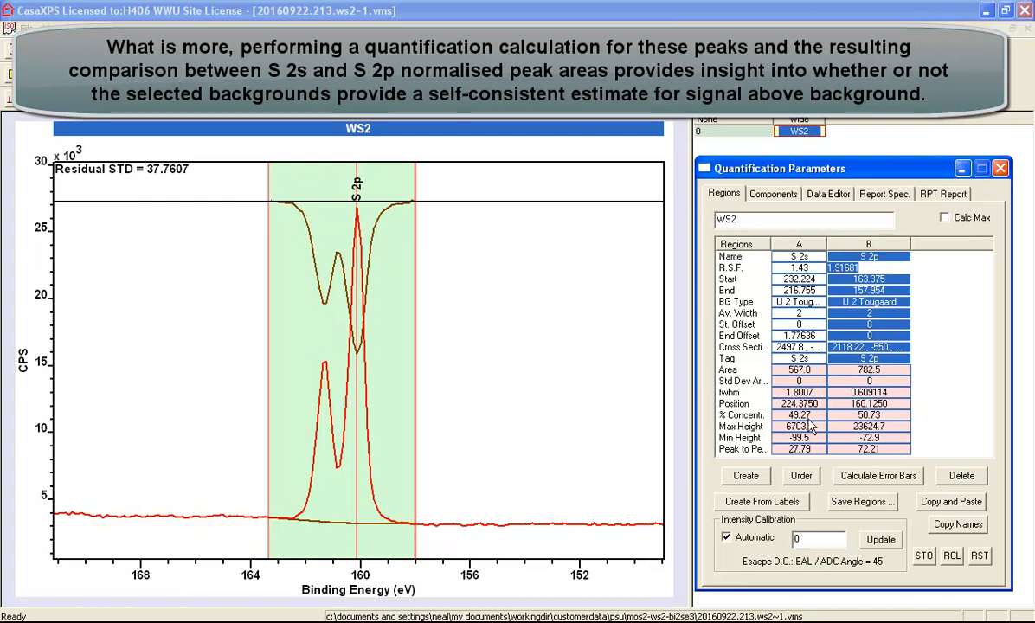
mouse_move(805, 426)
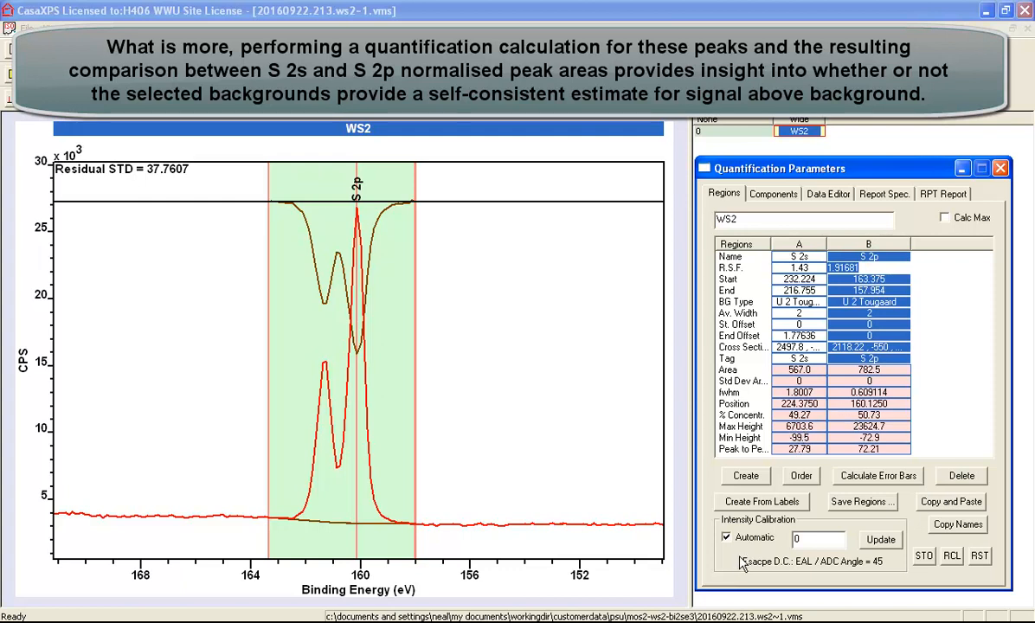
mouse_move(759, 547)
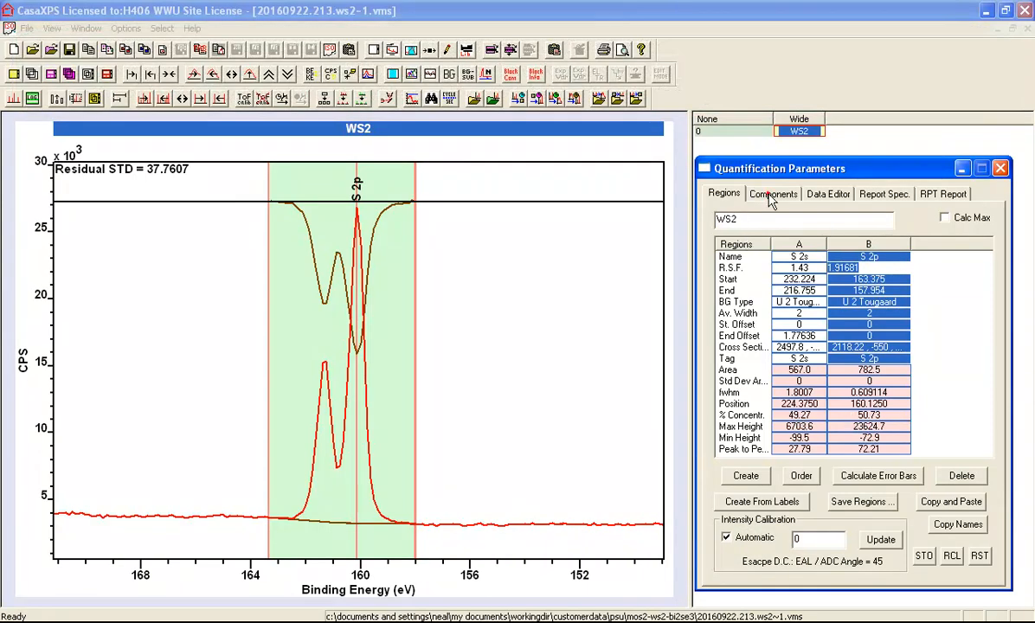
Step: Add two components named S 2p and fit them to the doublet, residual STD about 2.41
left_click(771, 194)
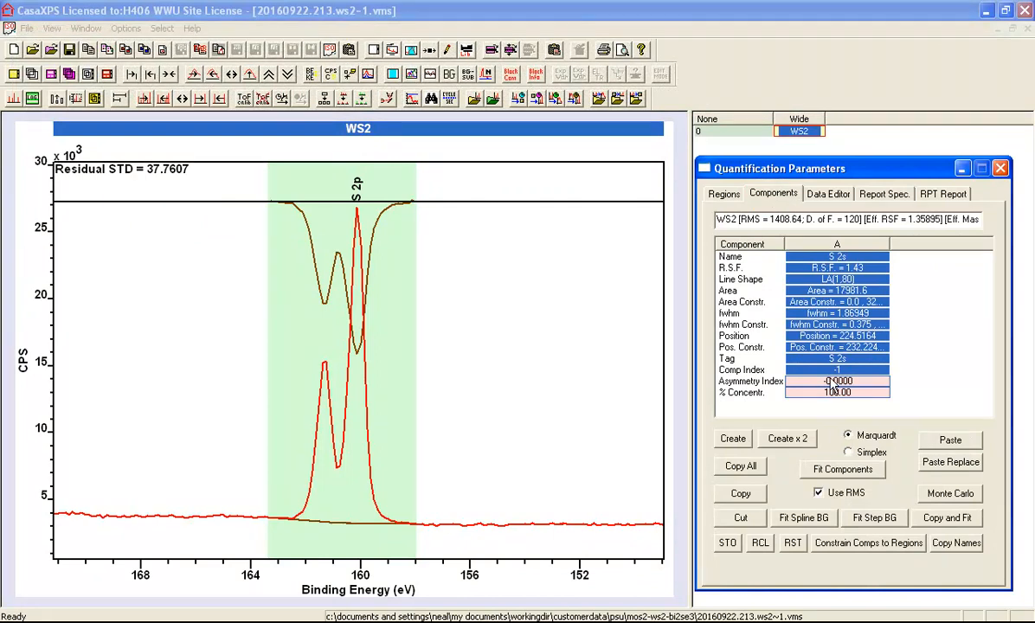
left_click(836, 257)
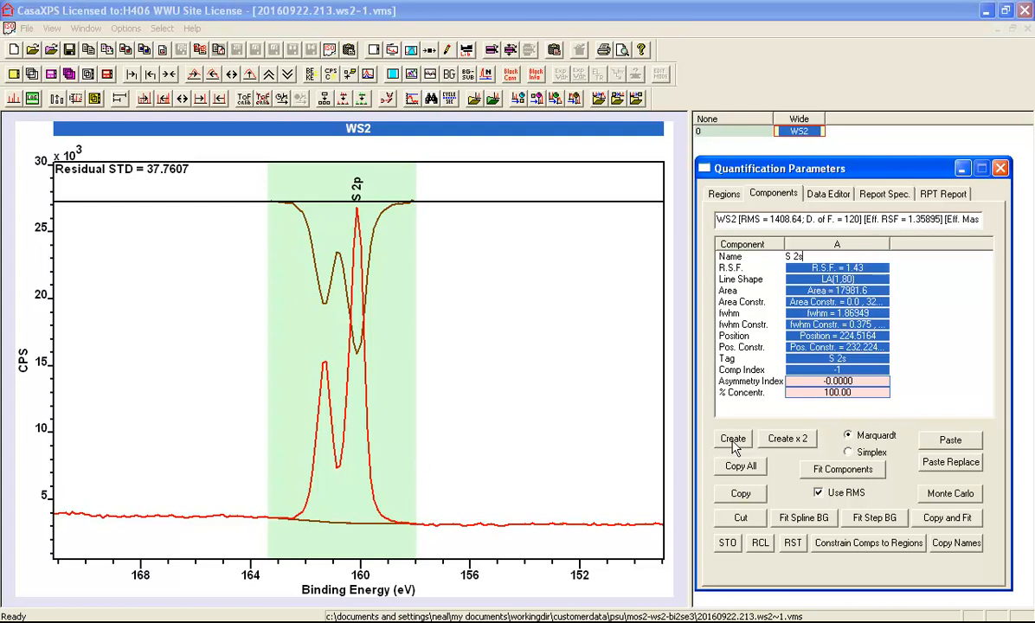
left_click(732, 438)
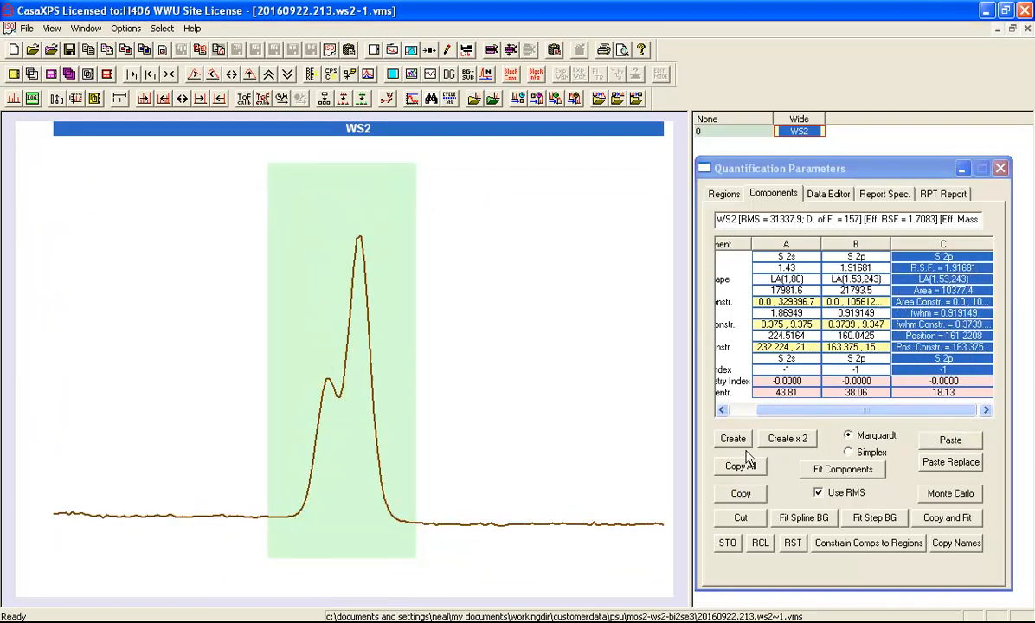
left_click(841, 469)
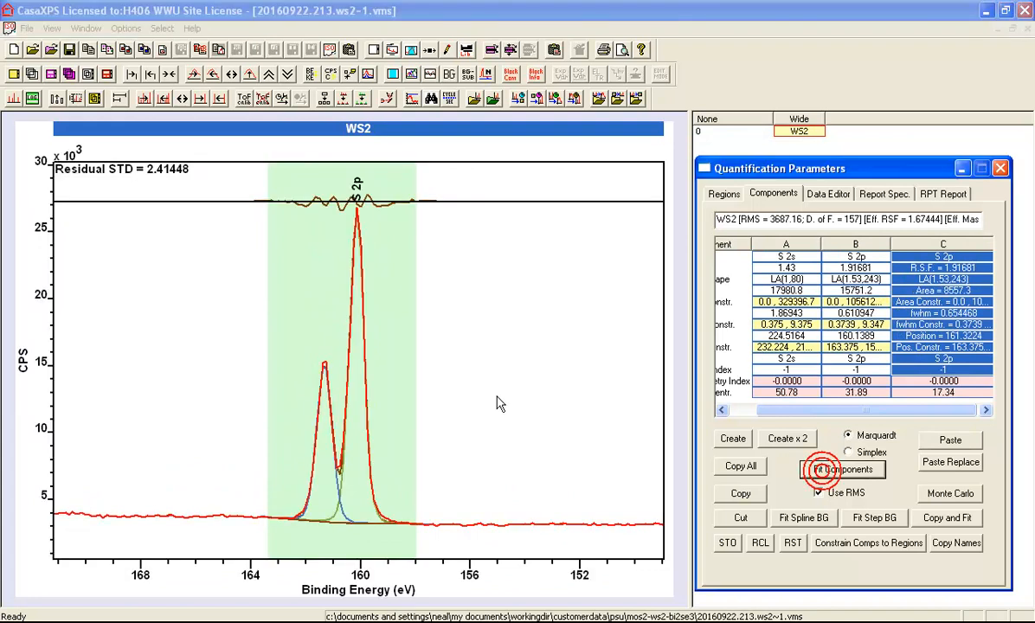
Step: Set all S 2p components to line shape LA(1.95,80) and refit the doublet
left_click(841, 469)
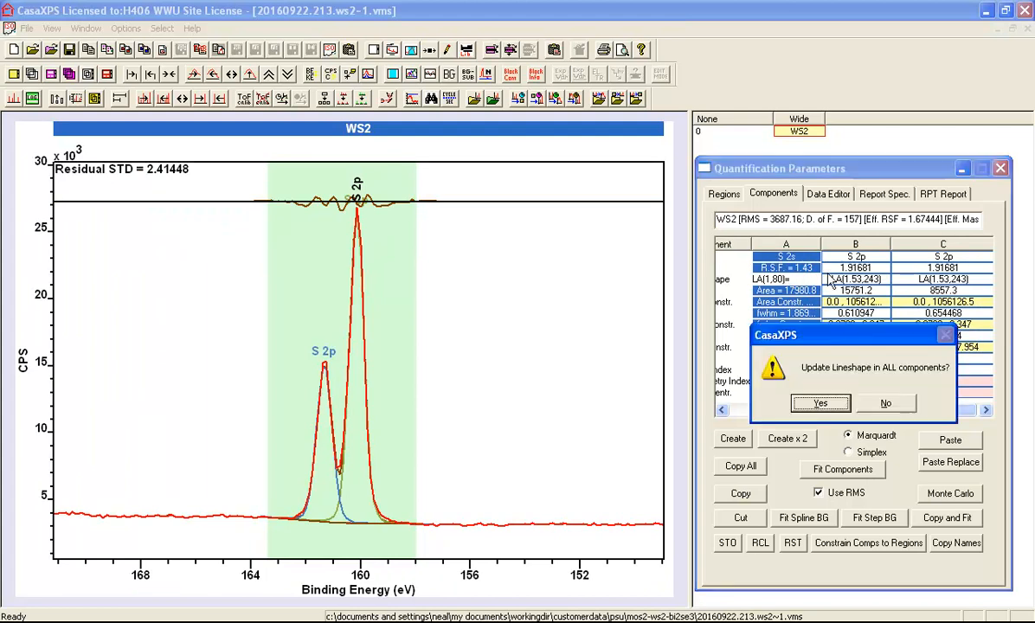
left_click(820, 403)
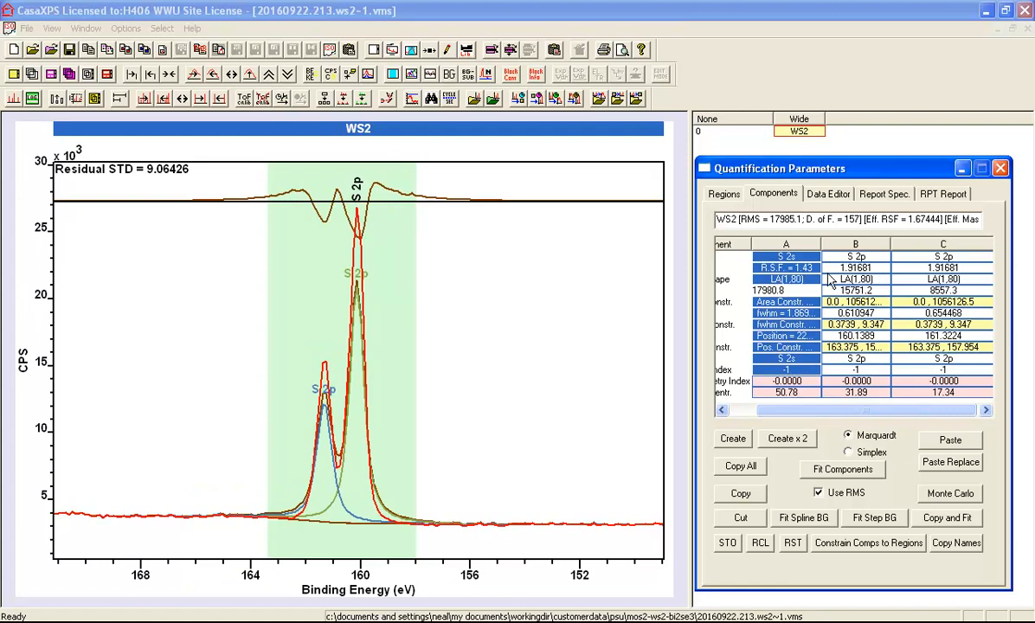
left_click(840, 469)
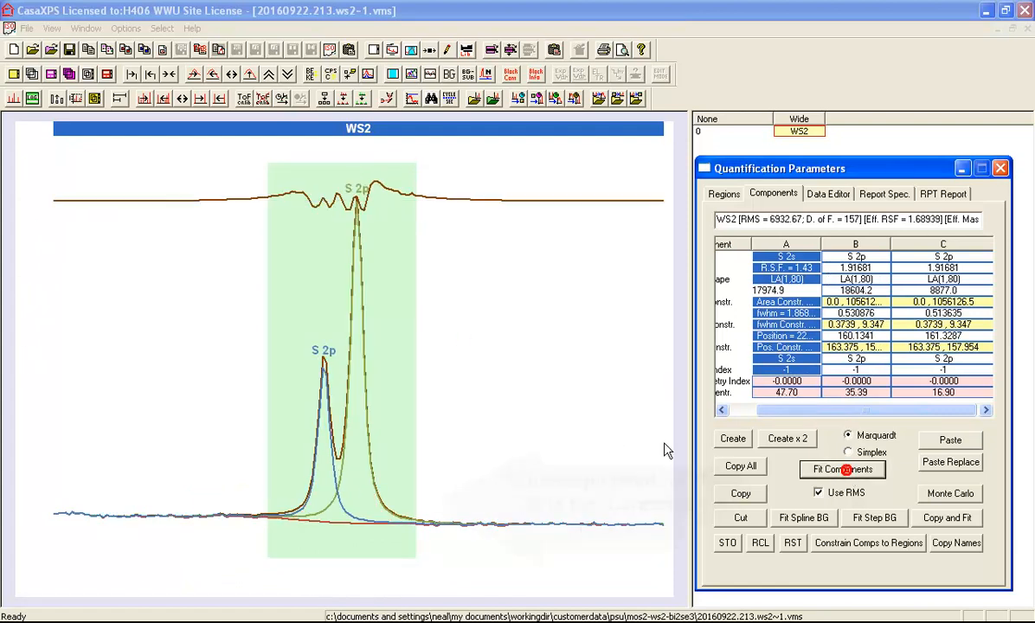
left_click(841, 469)
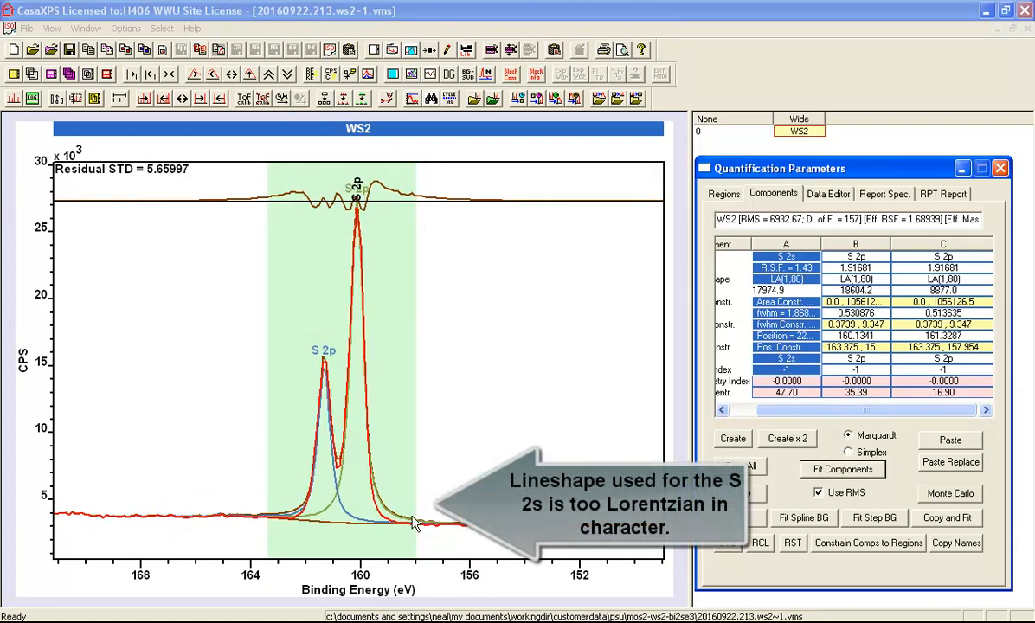
mouse_move(294, 520)
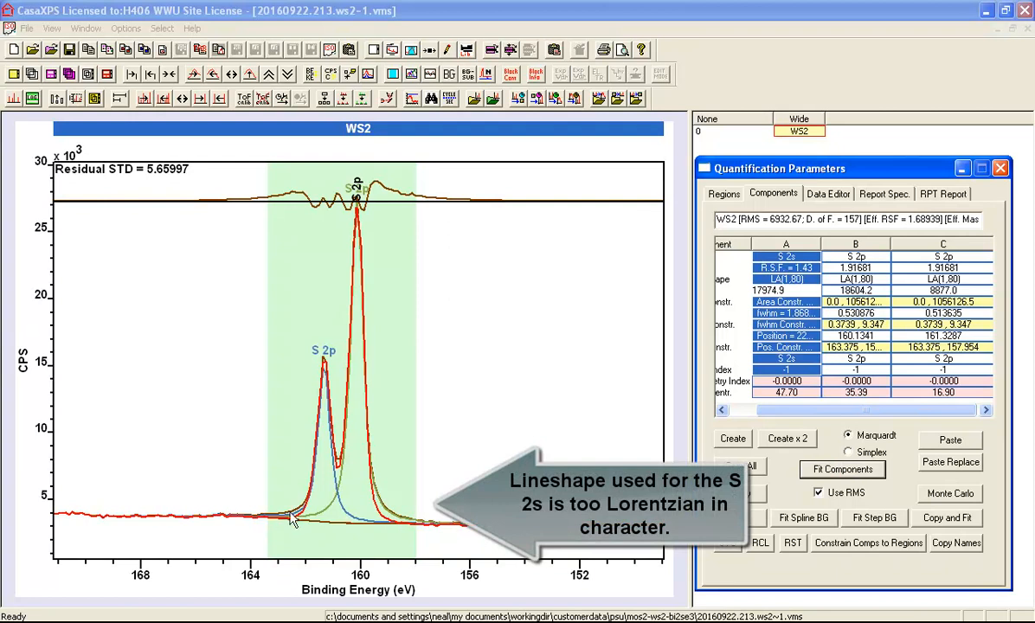
mouse_move(419, 528)
type(".95")
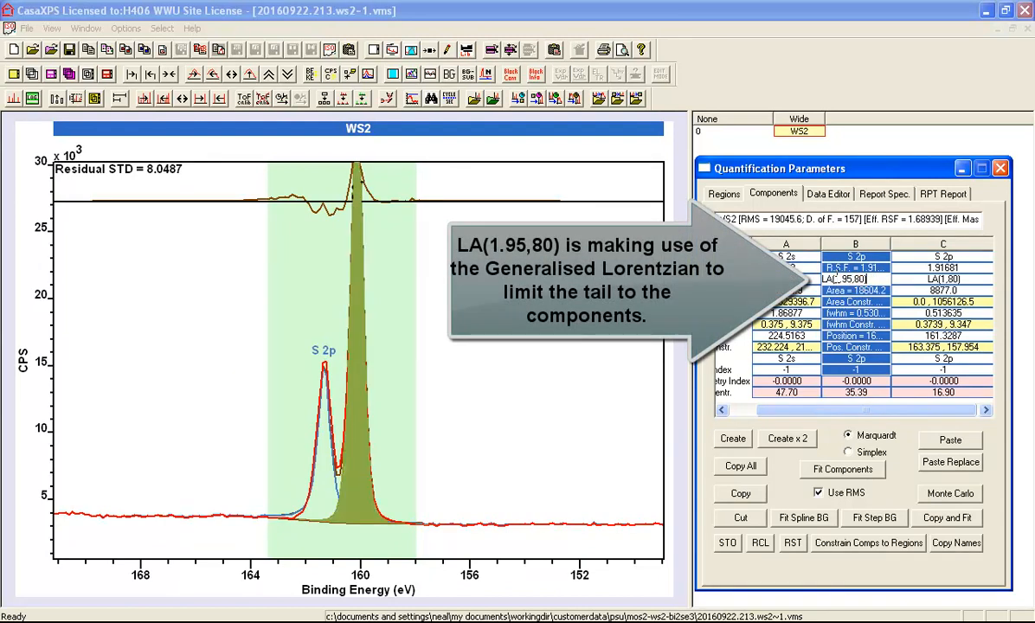
Step: Adjust the S 2s component line shape and refit all components, residual STD about 2.02
left_click(848, 278)
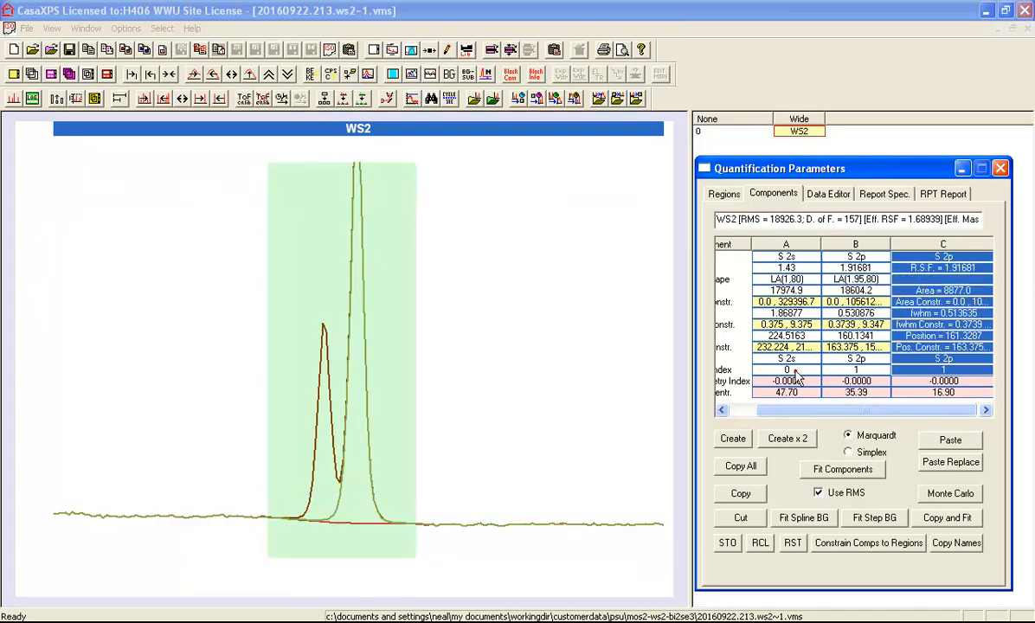
left_click(840, 469)
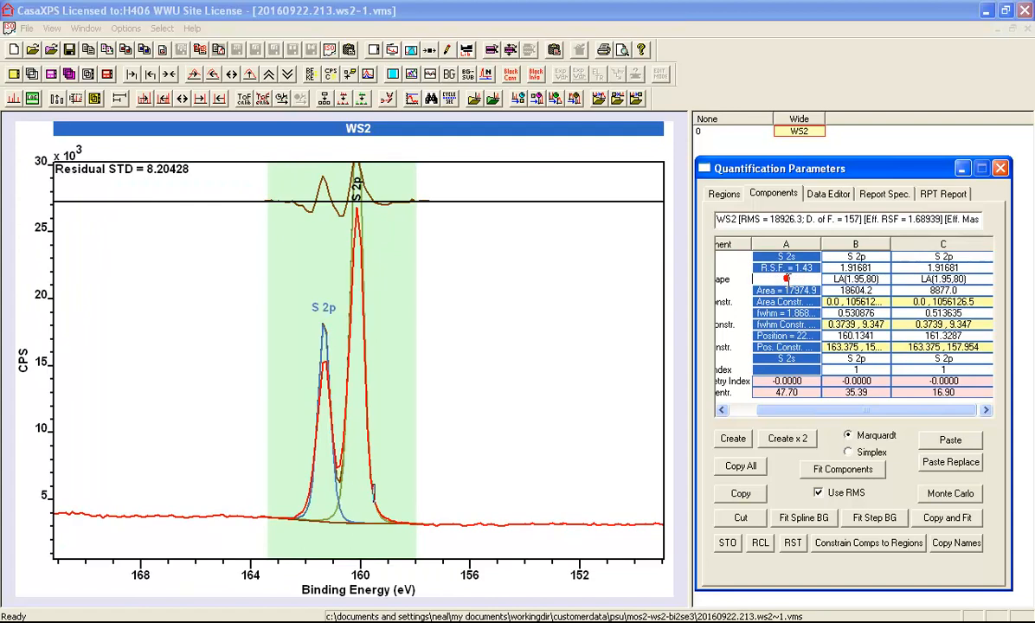
left_click(841, 469)
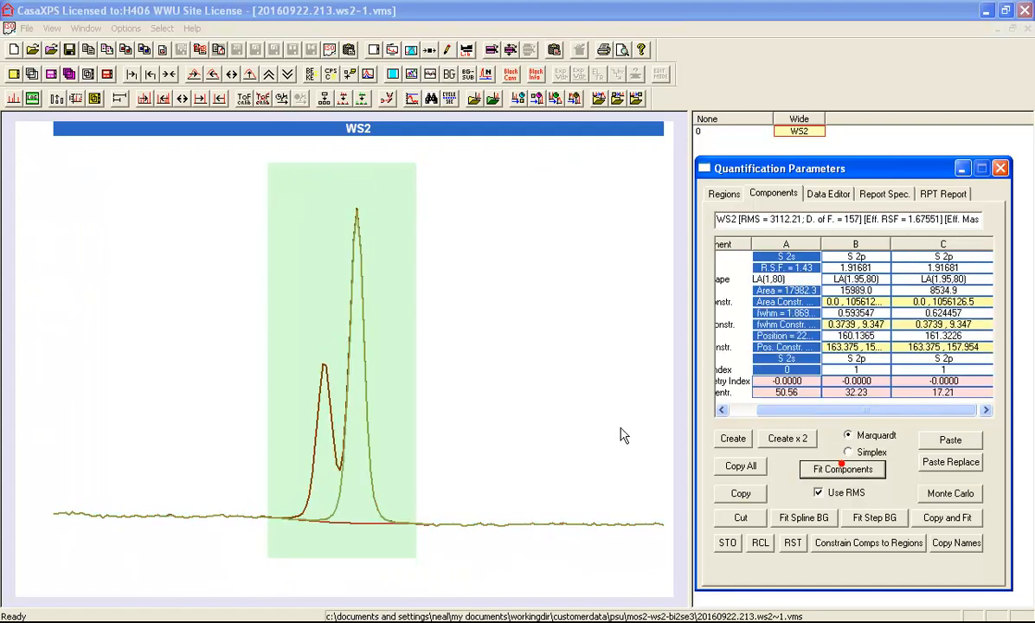
left_click(841, 468)
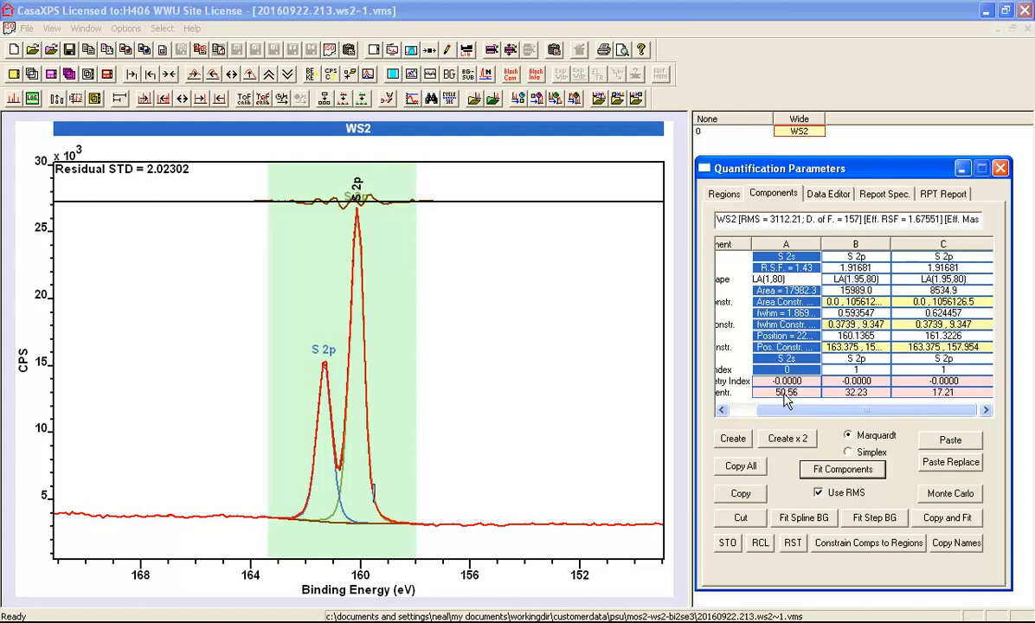
mouse_move(827, 402)
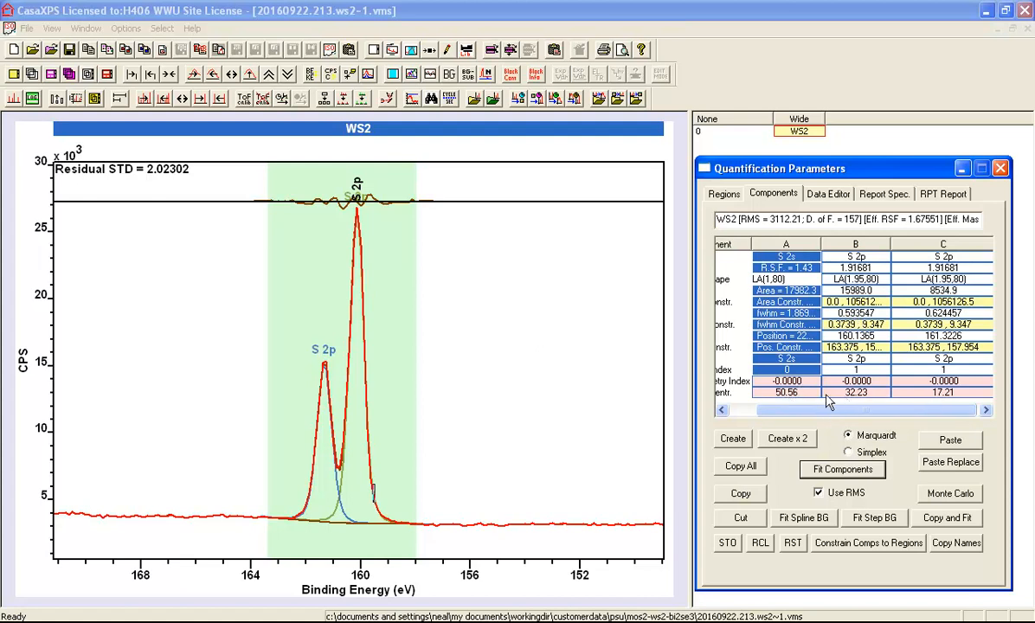